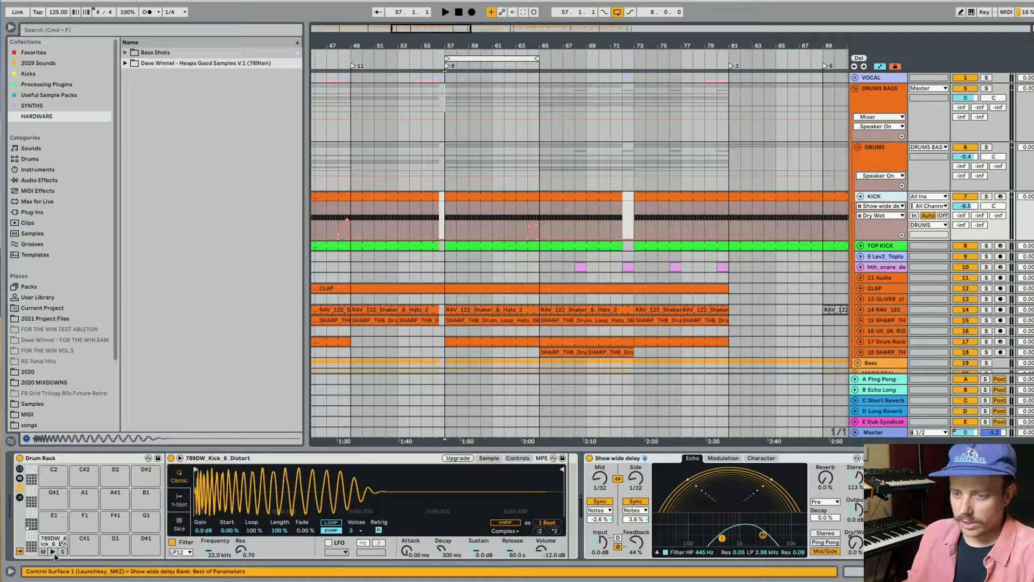
# Step: Show the drums group's effect chain, then return to the kick track's devices
pyautogui.click(124, 63)
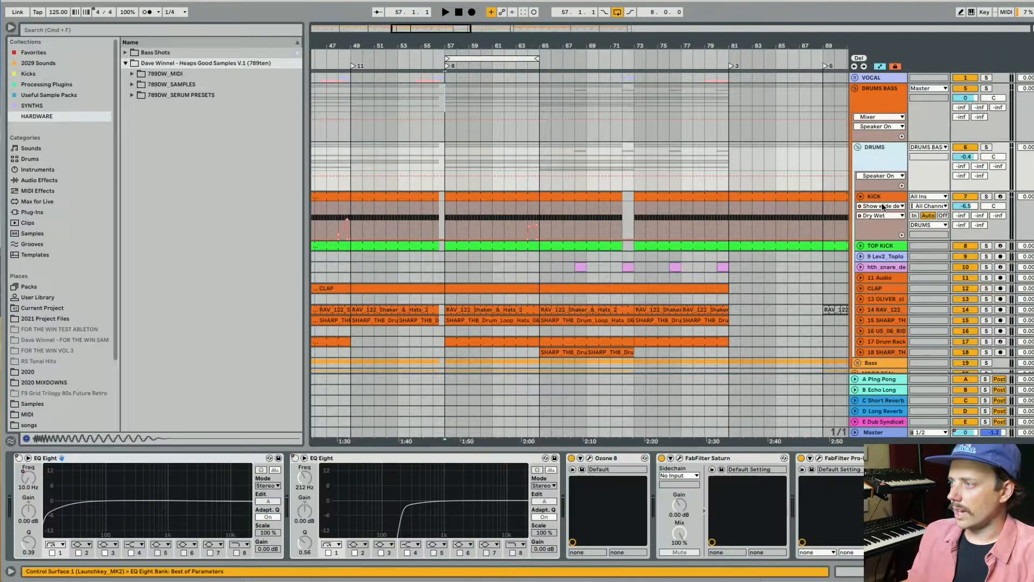
pyautogui.click(857, 196)
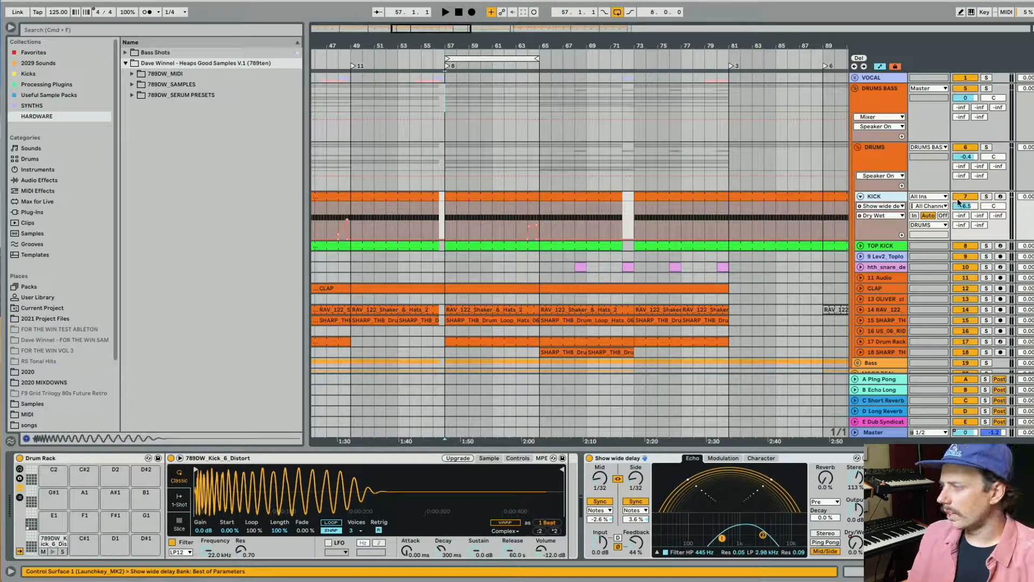
# Step: Show the TOP KICK track's Drum Rack and EQ Eight low-cut frequency
pyautogui.click(854, 245)
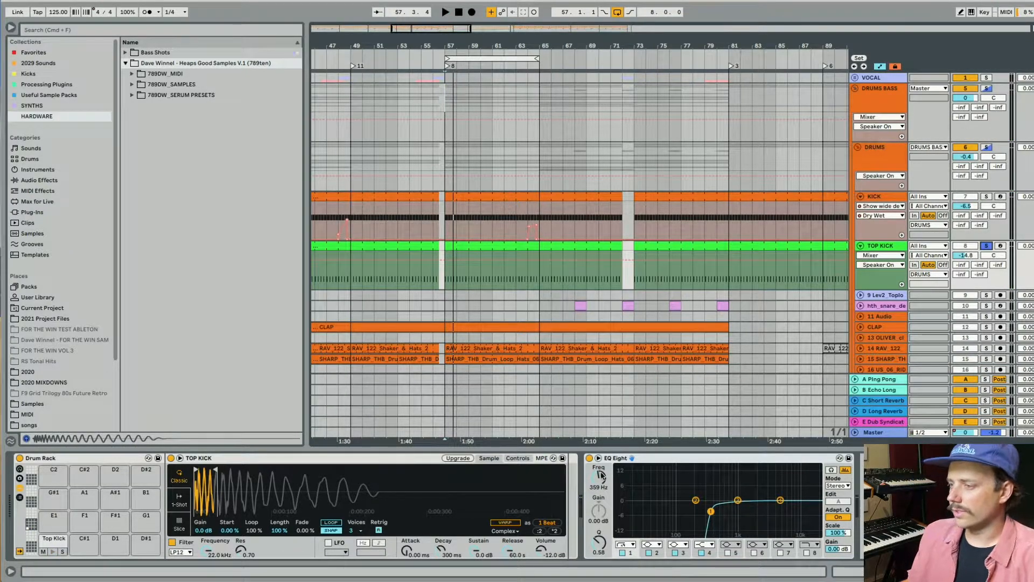
pyautogui.click(986, 196)
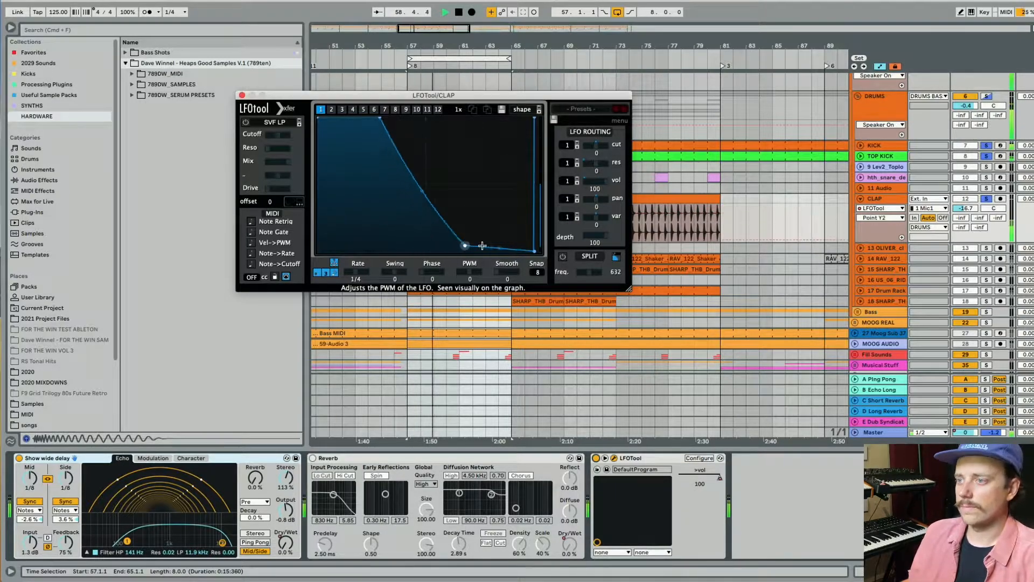
# Step: Adjust the tail of the CLAP track's falling LFOTool volume curve
pyautogui.moveTo(481, 246); pyautogui.dragTo(423, 247)
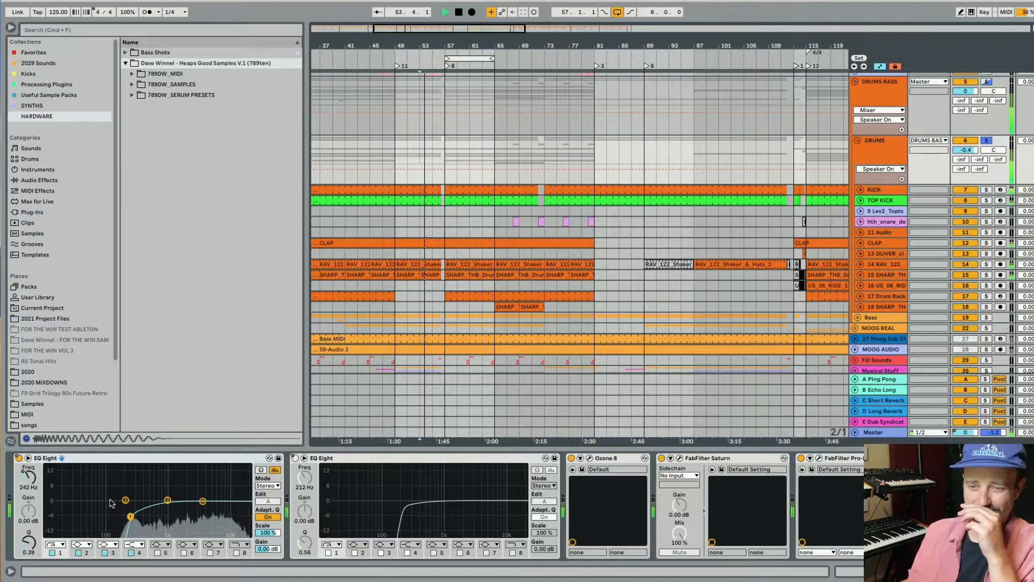
# Step: Sweep the DRUMS group EQ Eight low cut upward, then return it to flat 10 Hz
pyautogui.moveTo(125, 499); pyautogui.dragTo(132, 514)
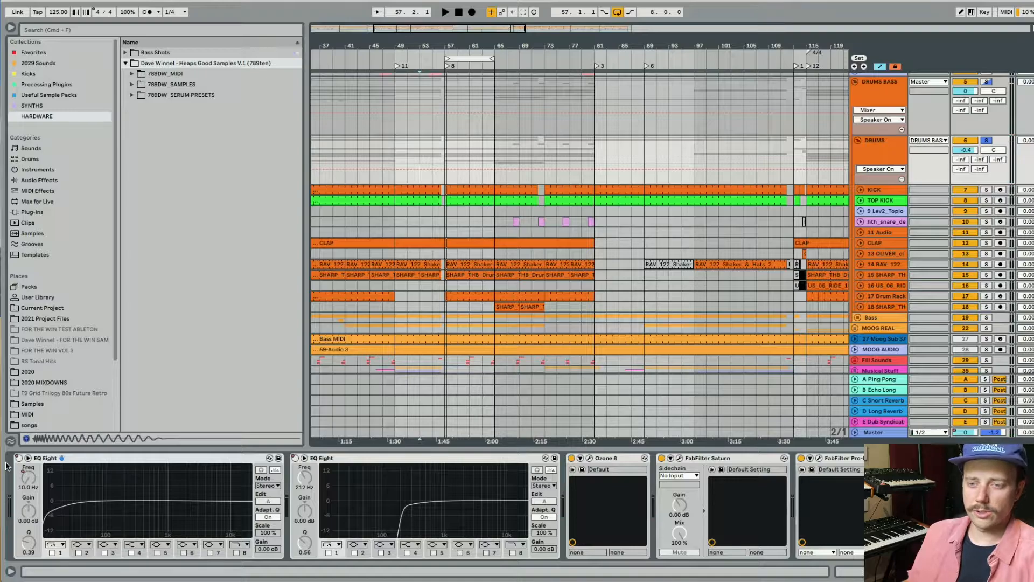
pyautogui.click(18, 456)
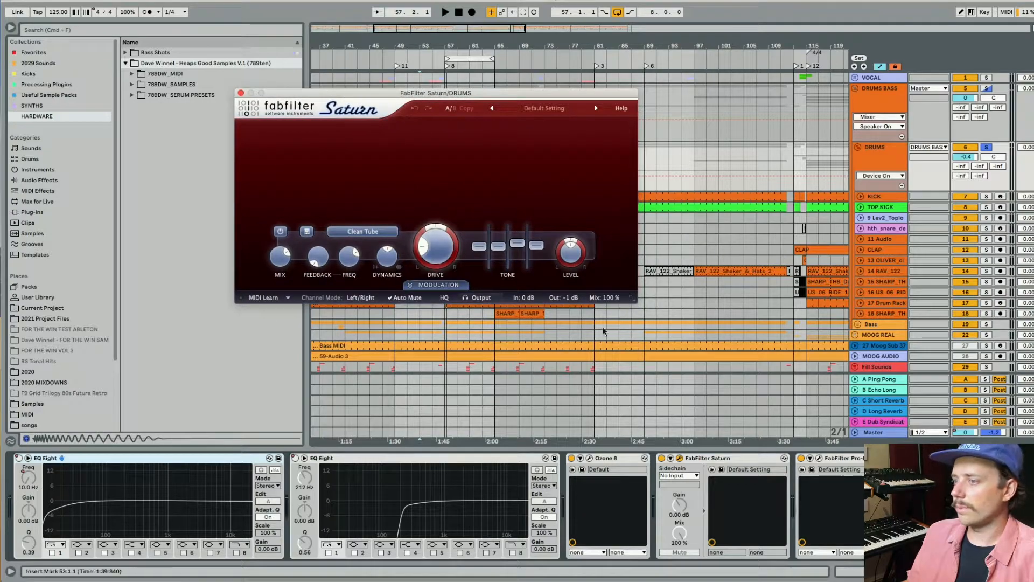
# Step: Open FabFilter Saturn on the DRUMS group, showing its Clean Tube drive
pyautogui.click(445, 12)
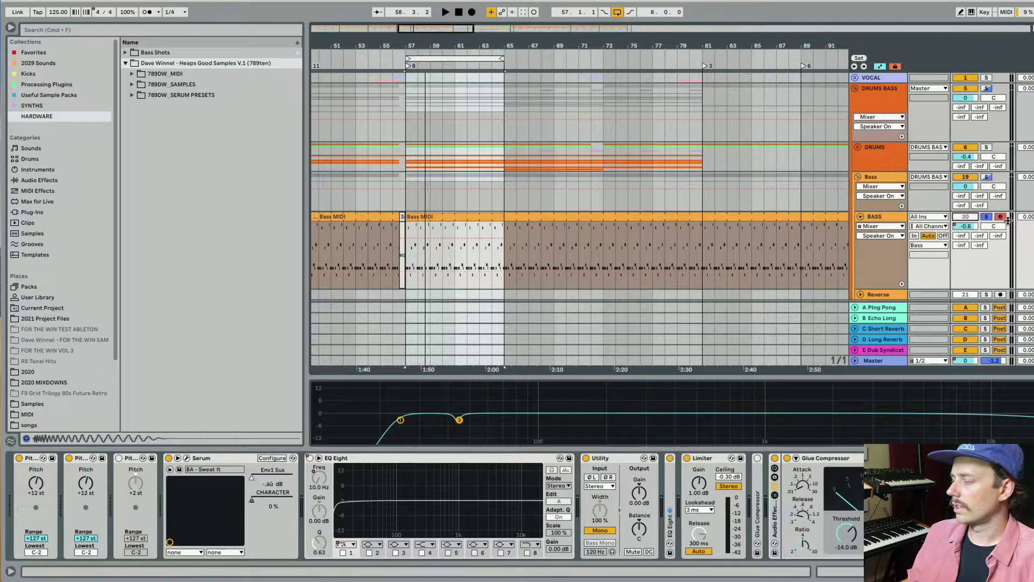
# Step: Show the BASS track's Pitch, Serum, EQ Eight, Utility, Limiter and Glue Compressor devices
pyautogui.click(446, 13)
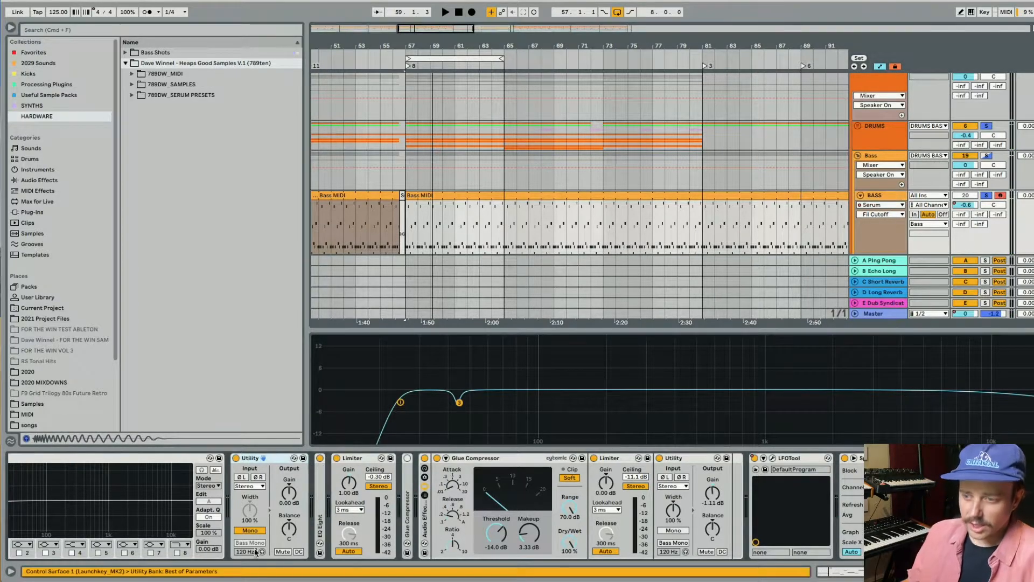
# Step: Enable Bass Mono on the bass Utility and examine the EQ dip near 45 Hz
pyautogui.click(248, 530)
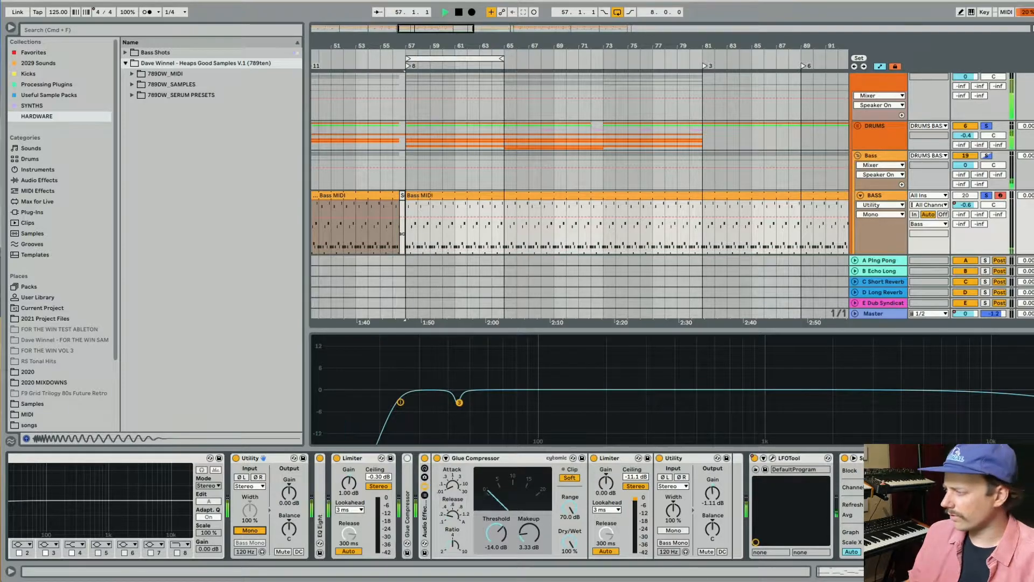
pyautogui.click(446, 14)
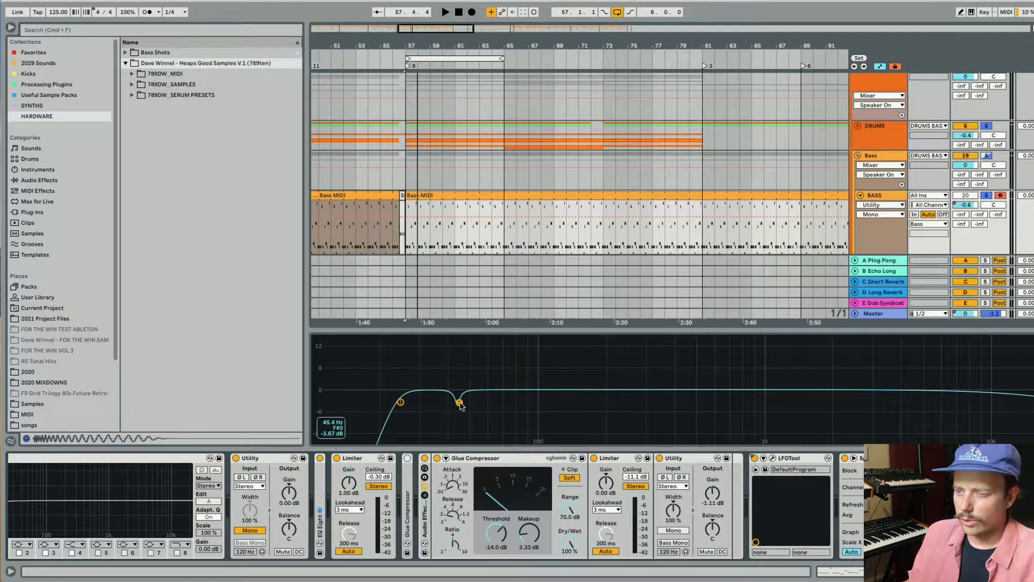
pyautogui.click(446, 11)
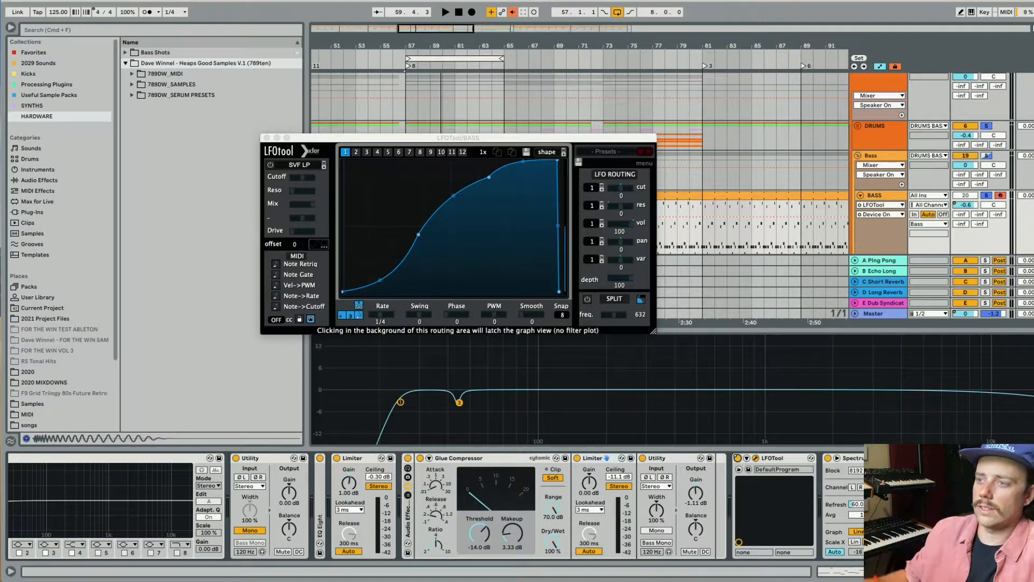
# Step: Open the BASS track's LFOTool window showing its rising volume curve
pyautogui.click(445, 12)
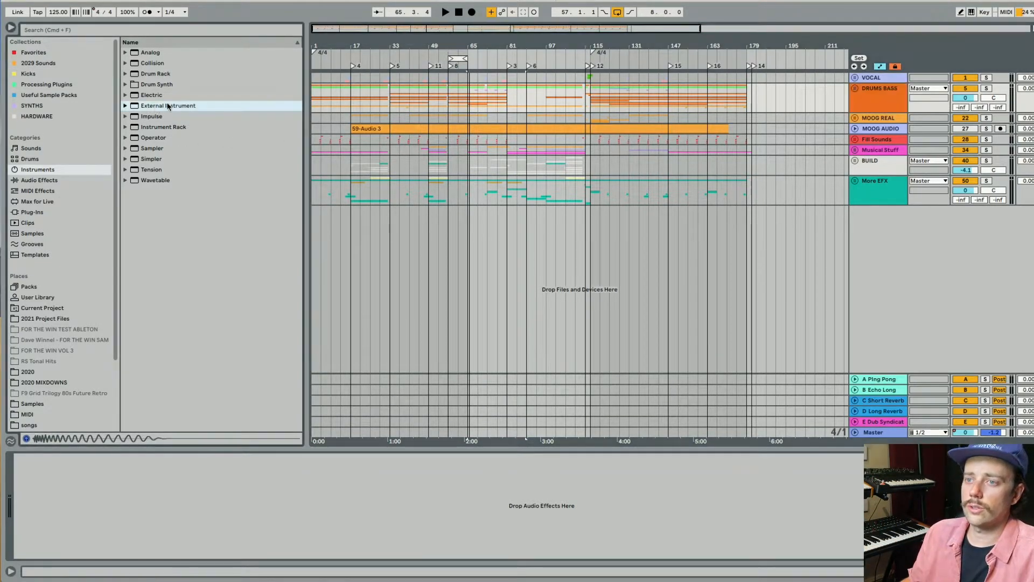
# Step: Load External Instrument on a new MIDI track, MIDI to Moog Sub 37, audio from 5 MOOG
pyautogui.doubleClick(168, 105)
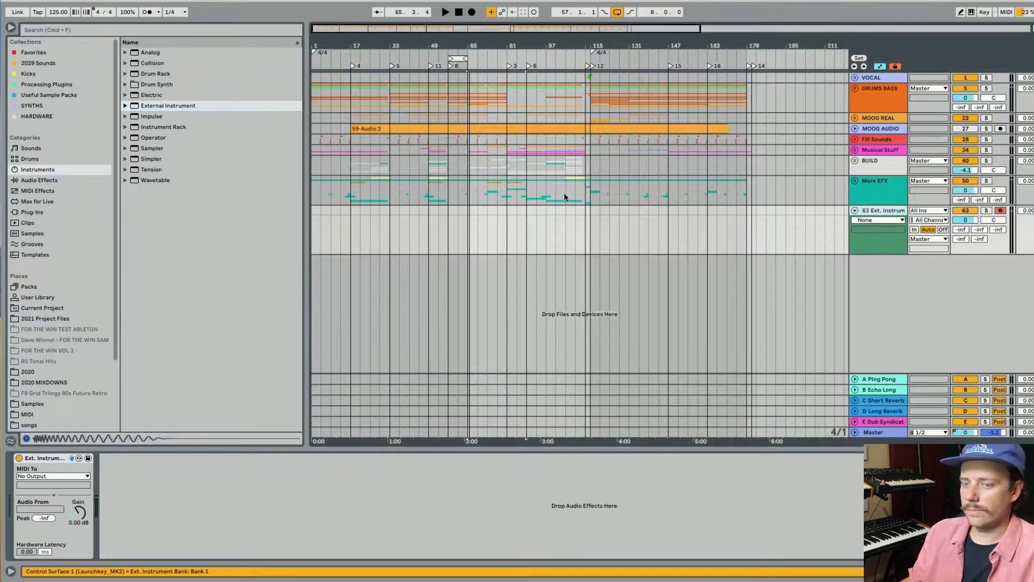
pyautogui.click(53, 475)
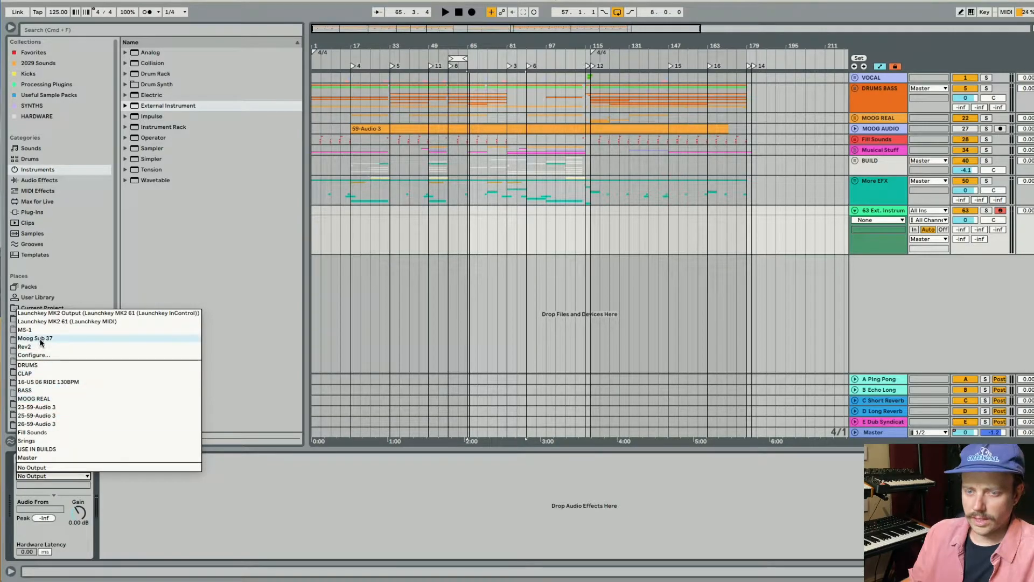
pyautogui.click(35, 337)
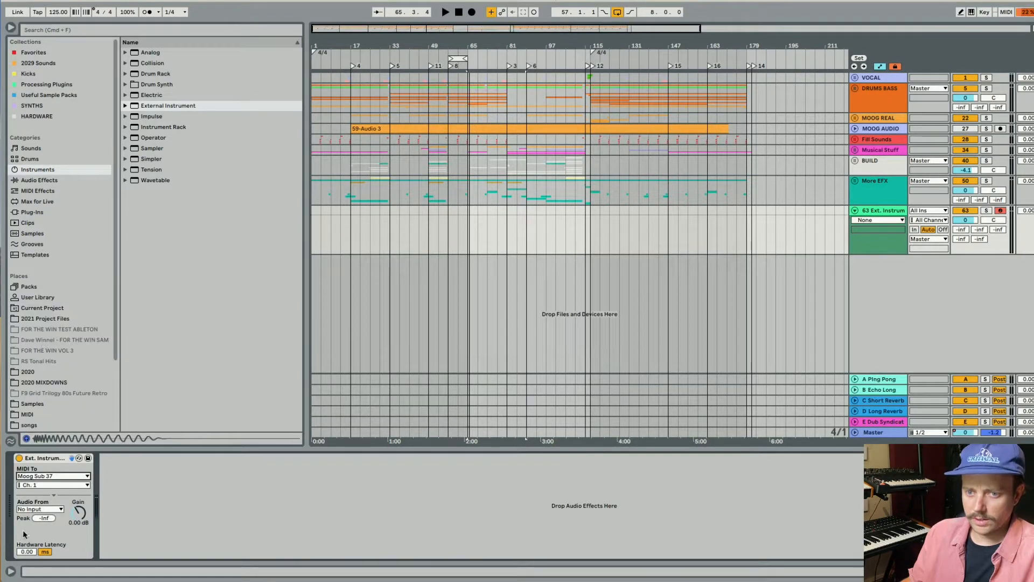
pyautogui.click(50, 484)
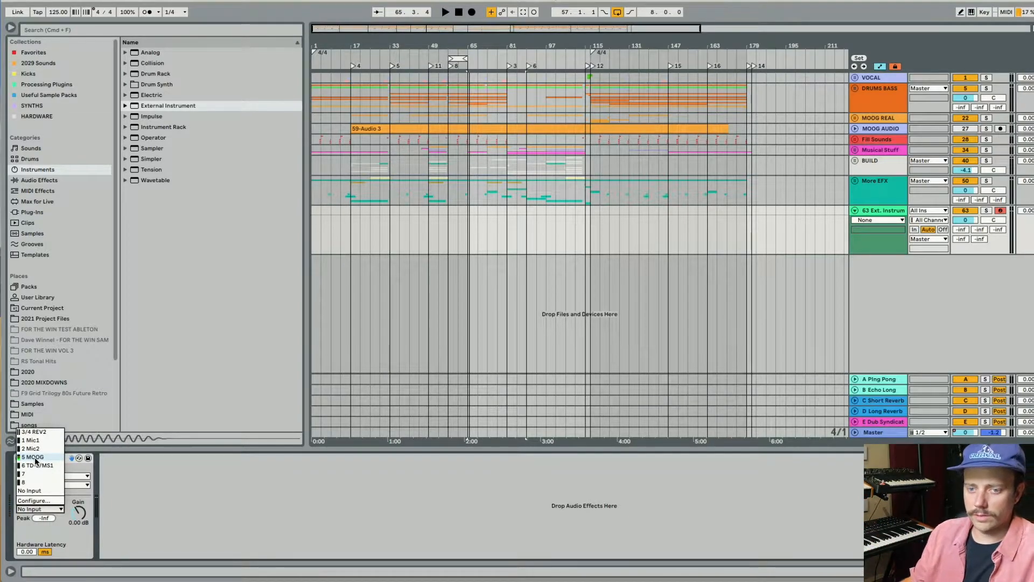
pyautogui.click(32, 457)
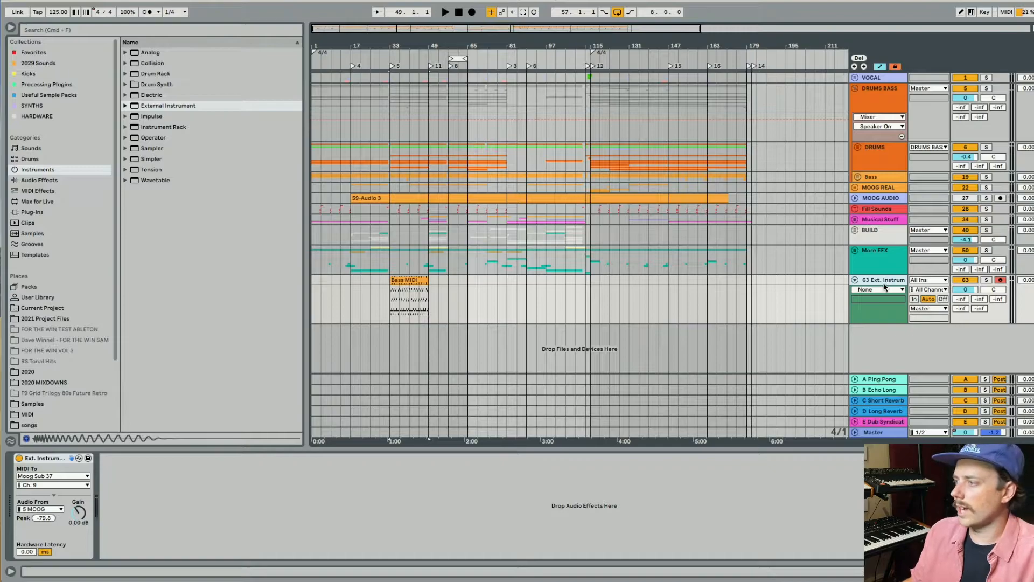
# Step: Select the song-length Bass MIDI clip and open its bass notes in clip view
pyautogui.click(408, 279)
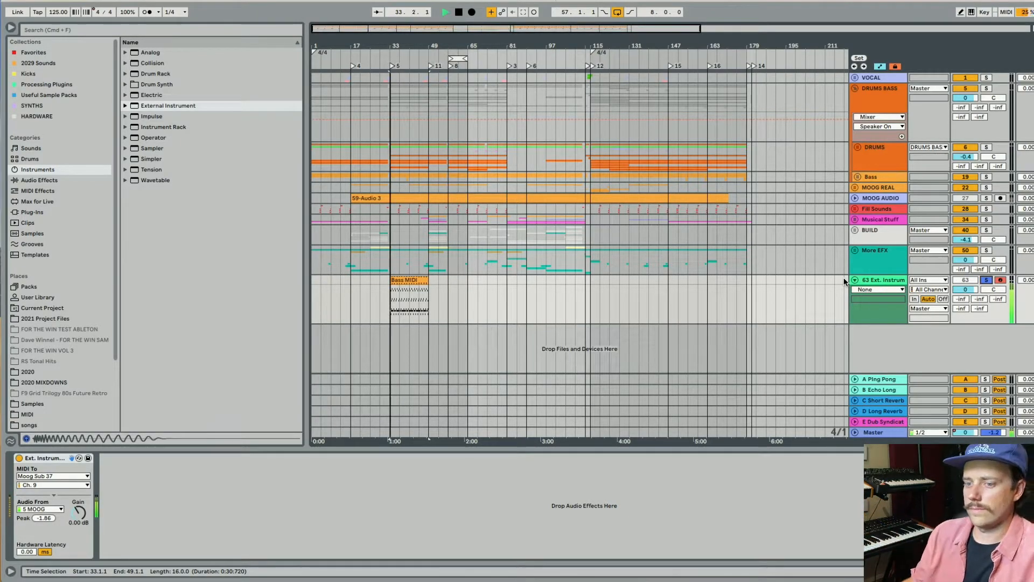
pyautogui.doubleClick(408, 296)
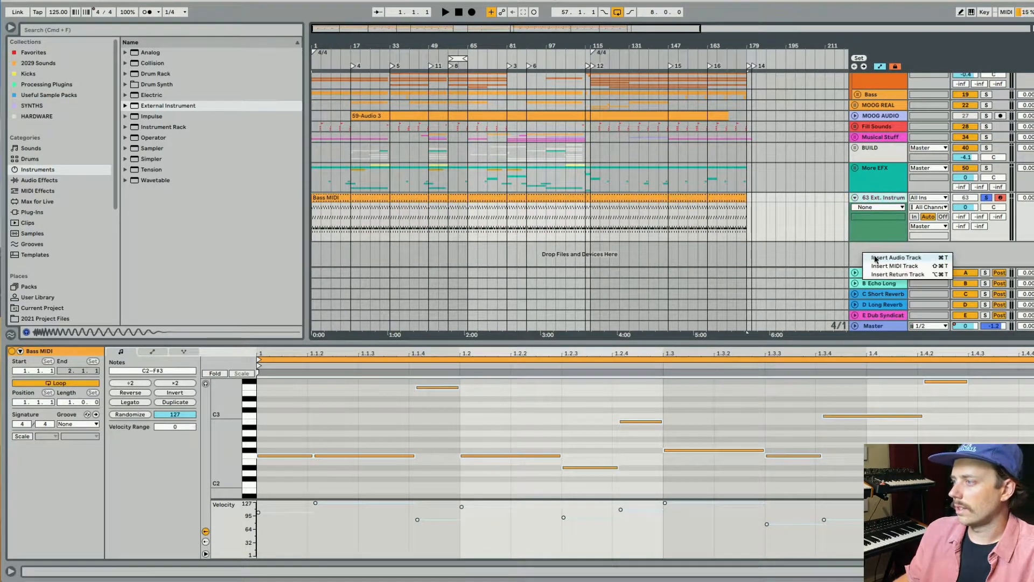
# Step: Insert an audio track fed from 5 MOOG, arm it, and open the 59-Audio 3 clip
pyautogui.click(896, 257)
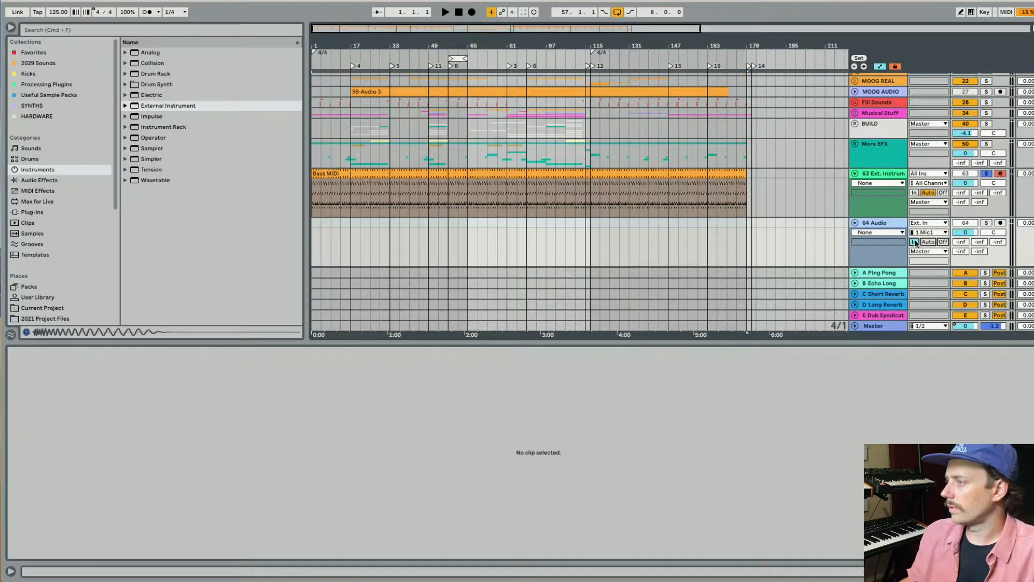
pyautogui.click(928, 232)
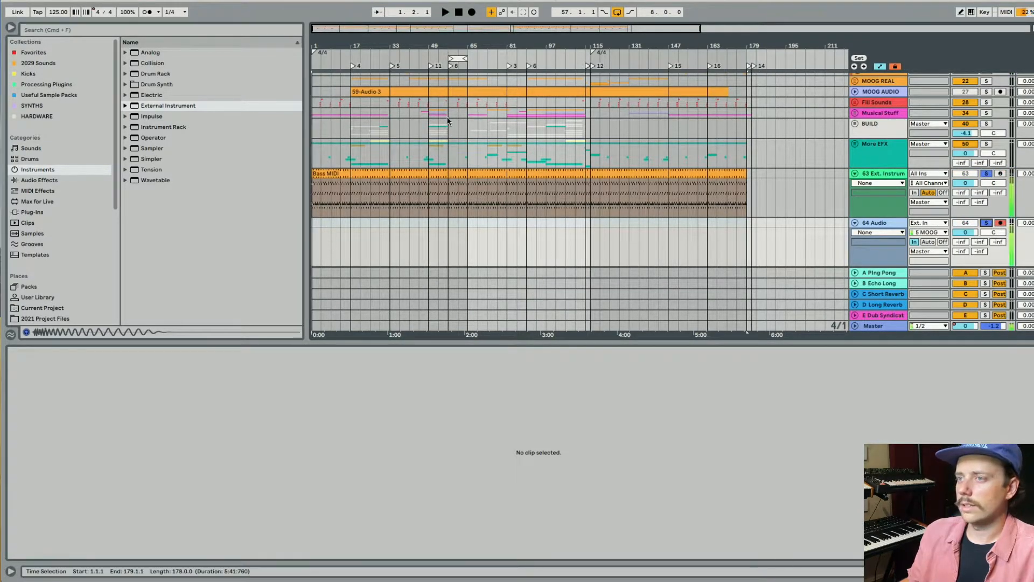
pyautogui.click(470, 13)
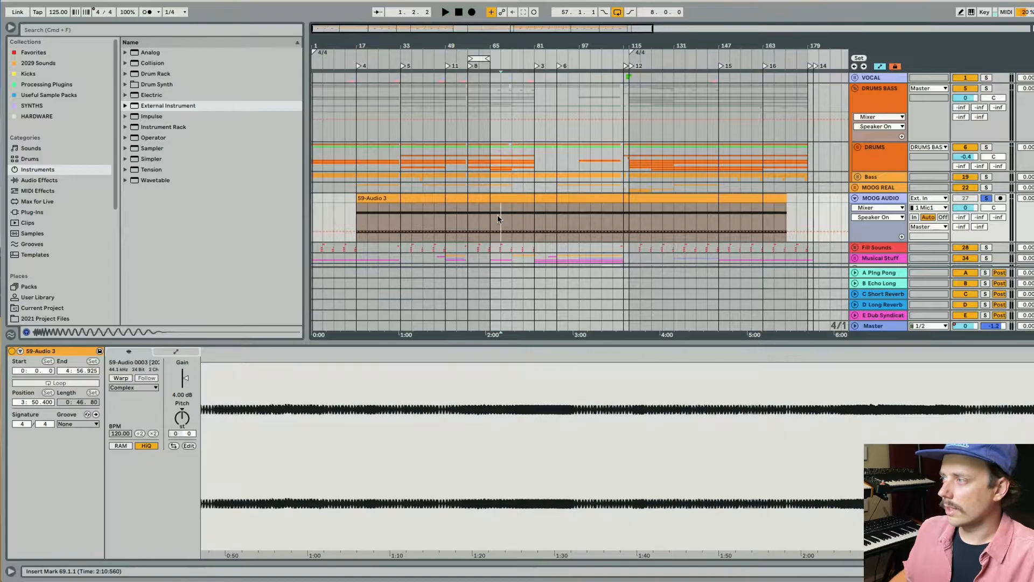
# Step: Unfold the MOOG REAL group to show the sliced 59-Audio 3 clips near bar 115
pyautogui.click(445, 12)
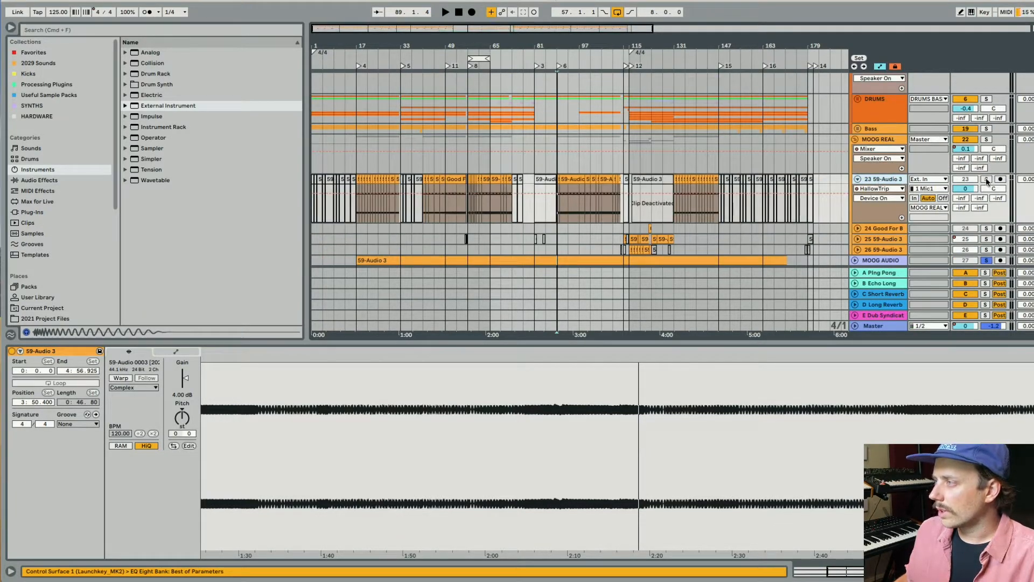
pyautogui.click(456, 197)
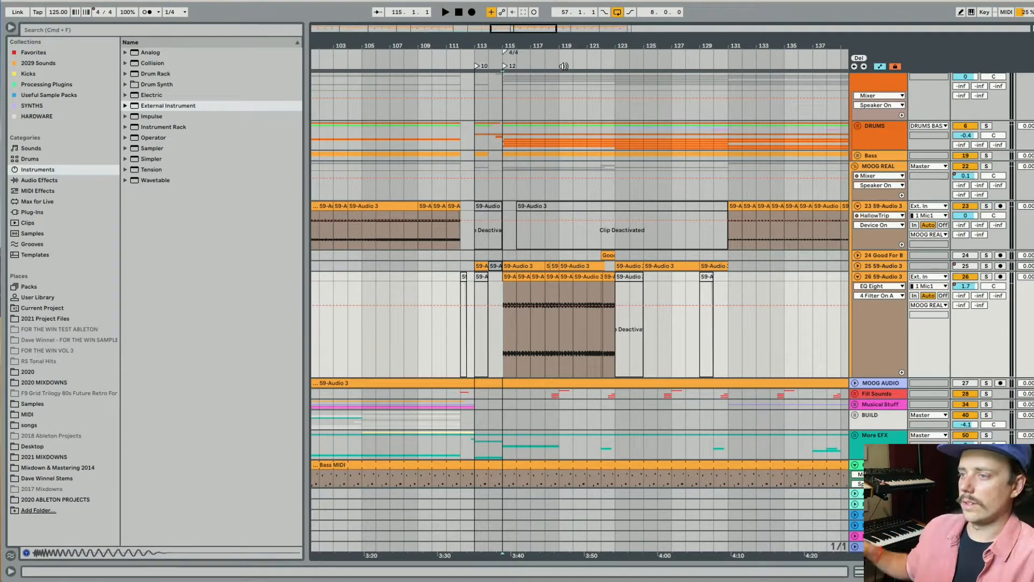
# Step: Show a sliced Moog track's Utility, EQ Eight, SerumFX, HallowTrip and EQ Eight chain
pyautogui.click(986, 276)
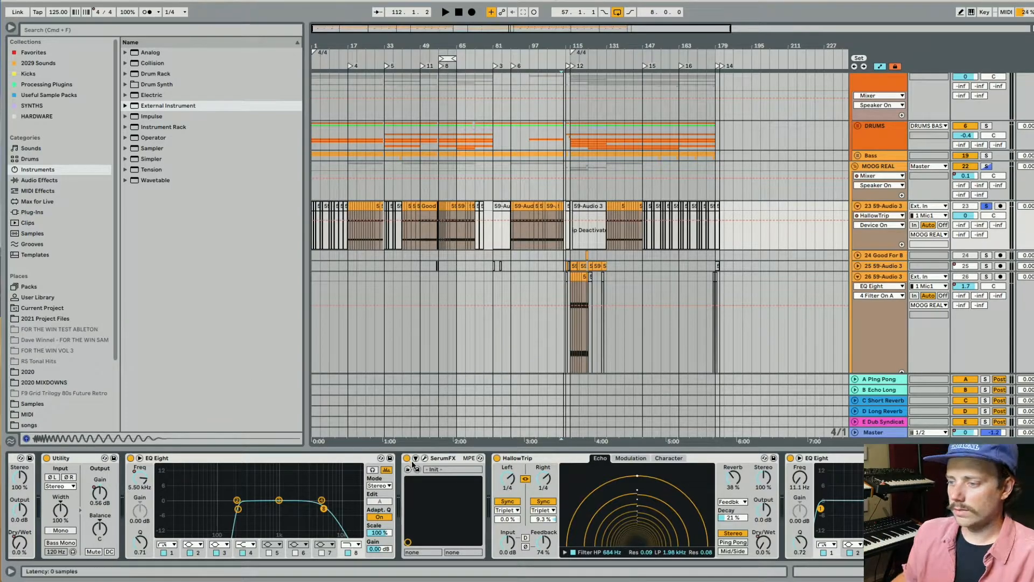
# Step: Check the SerumFX plugin, then show MOOG REAL's Reverb, Dub Syndicate, Valhalla, Ozone 8, EQ chain
pyautogui.click(416, 458)
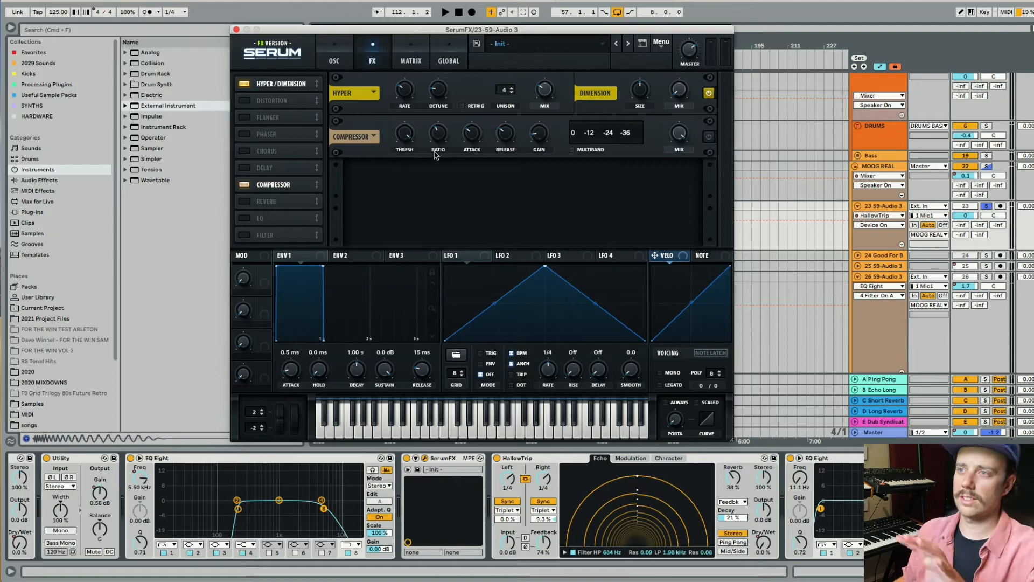
pyautogui.moveTo(415, 79)
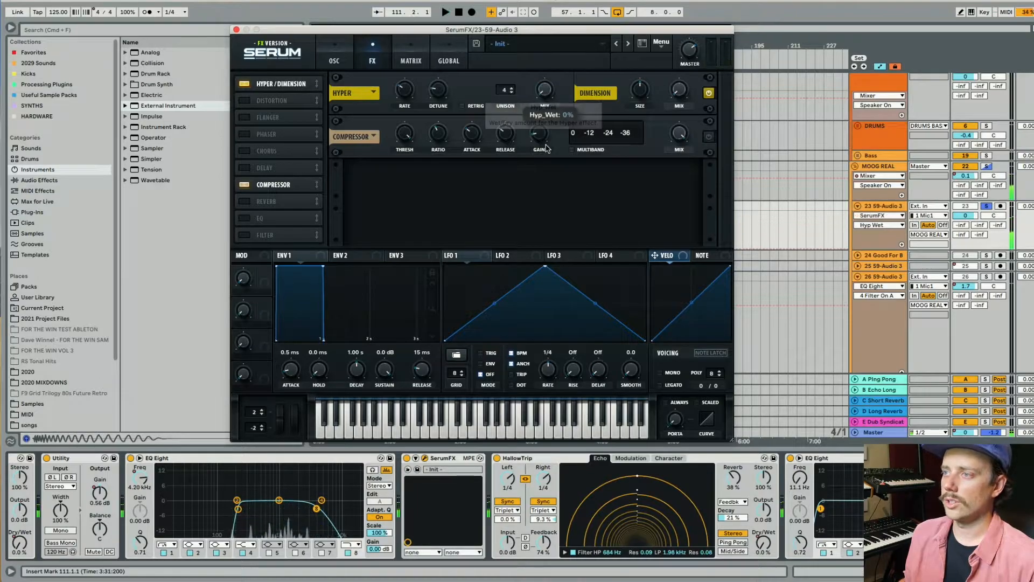
pyautogui.moveTo(544, 89); pyautogui.dragTo(554, 79)
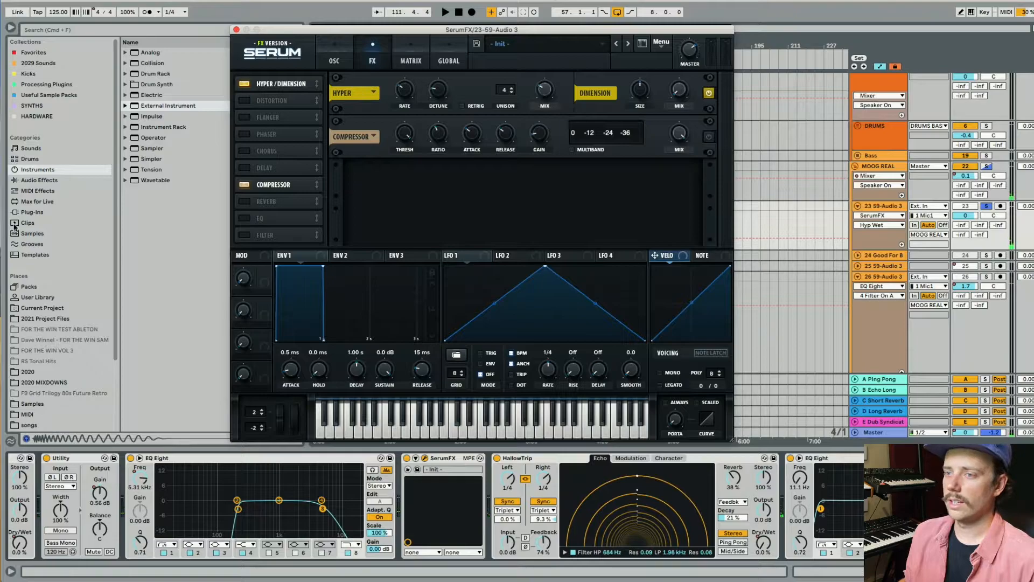
pyautogui.moveTo(523, 120)
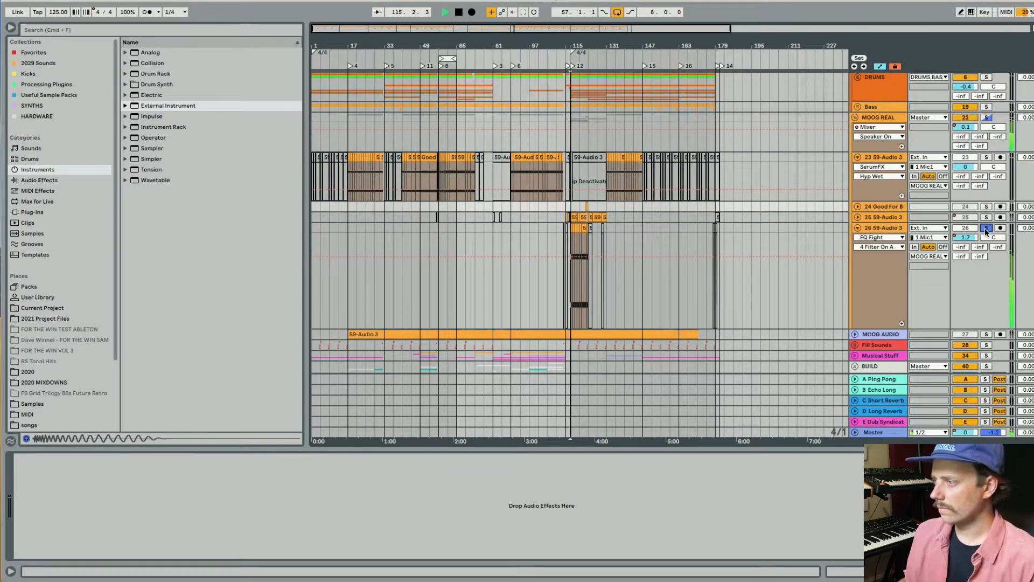
pyautogui.click(880, 227)
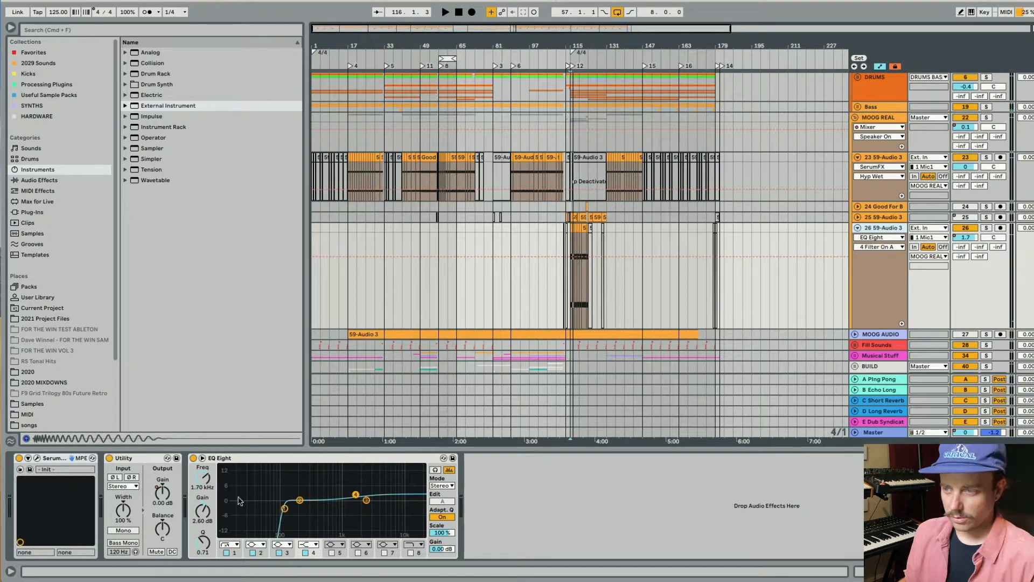
pyautogui.click(875, 106)
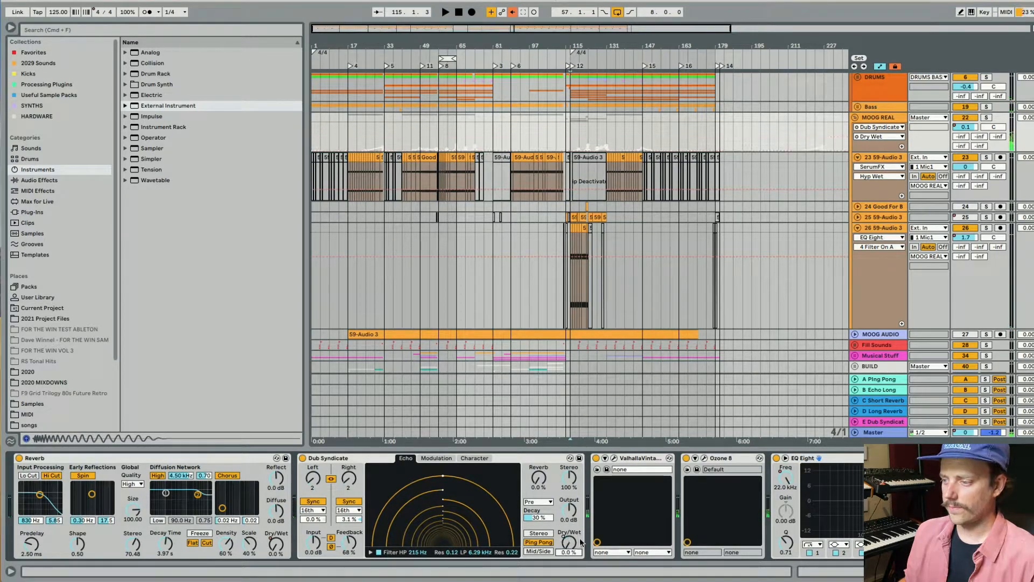
# Step: Inspect the ValhallaVintageVerb Dirty Plate settings, then close and reveal Utility and Glue Compressor
pyautogui.click(615, 457)
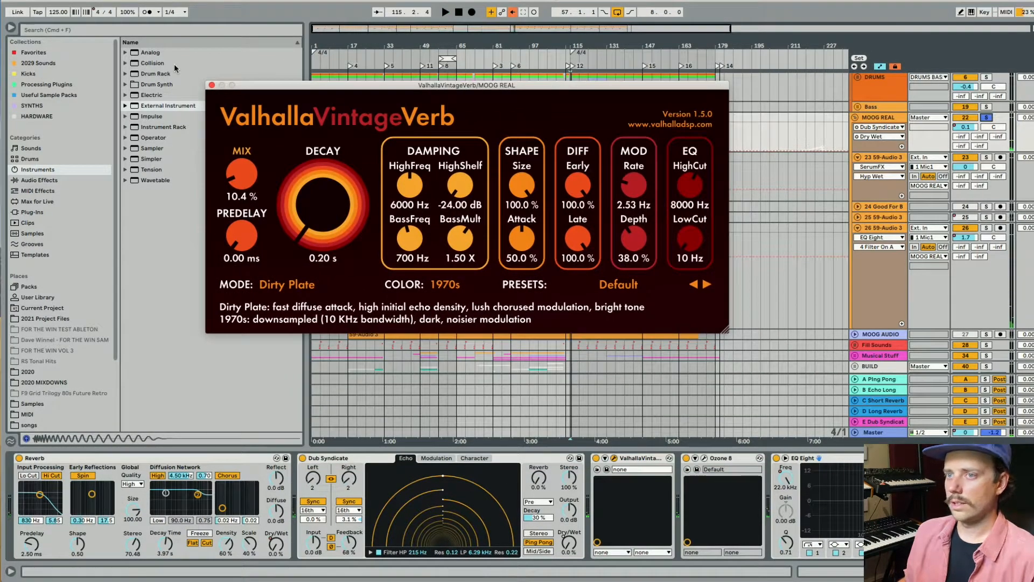
pyautogui.click(212, 84)
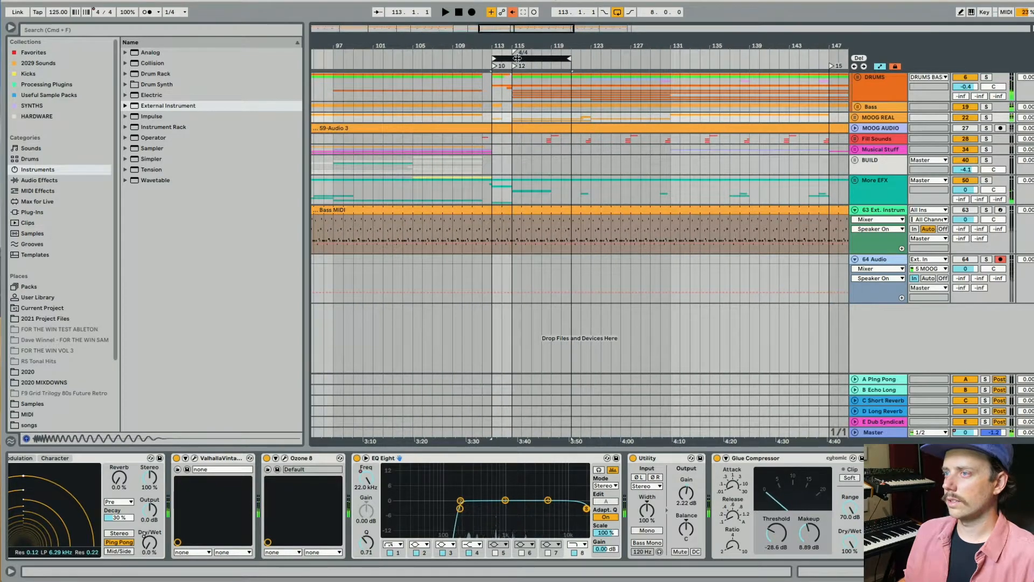
# Step: Open the Serum plugin on the 35 Serum track, showing the LD - Vocal Stab preset
pyautogui.click(445, 12)
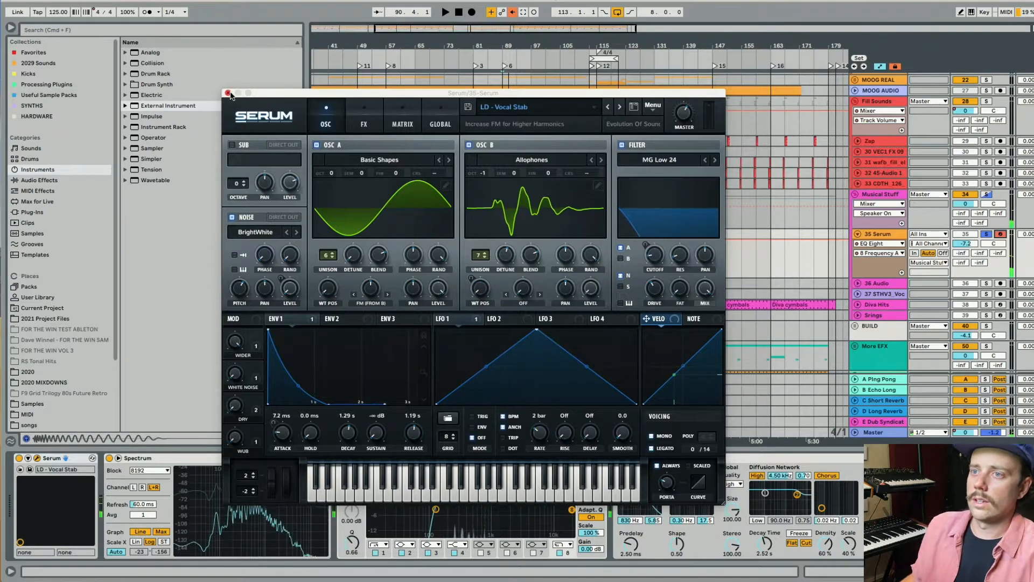
# Step: Close the Serum window and bring the VOCAL group clips near bar 114 into view
pyautogui.click(227, 93)
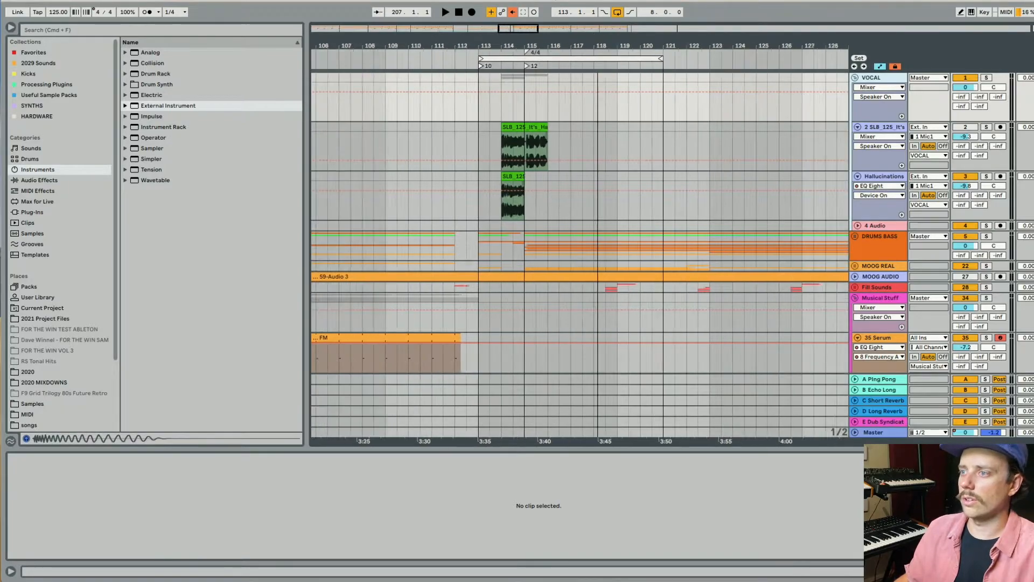
# Step: Select the Hallucinations clip and expand its Spectrum analyser to full size
pyautogui.scroll(-3)
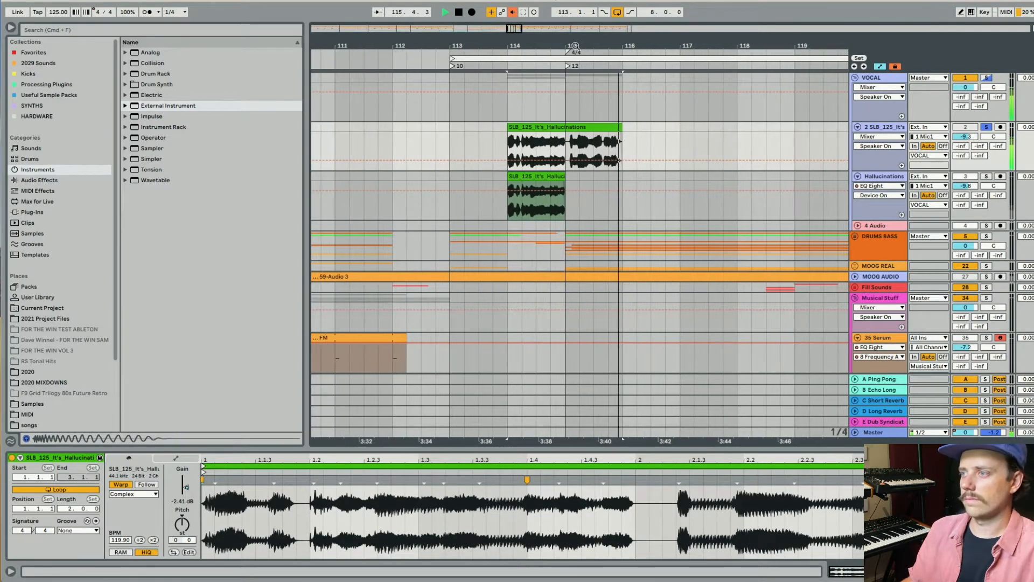
pyautogui.click(584, 127)
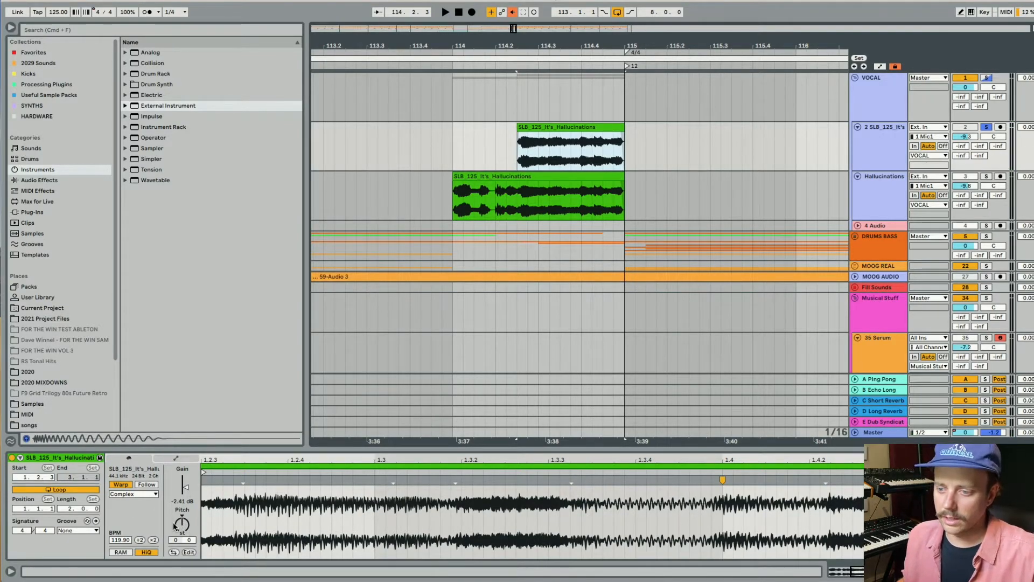
pyautogui.moveTo(181, 524); pyautogui.dragTo(181, 541)
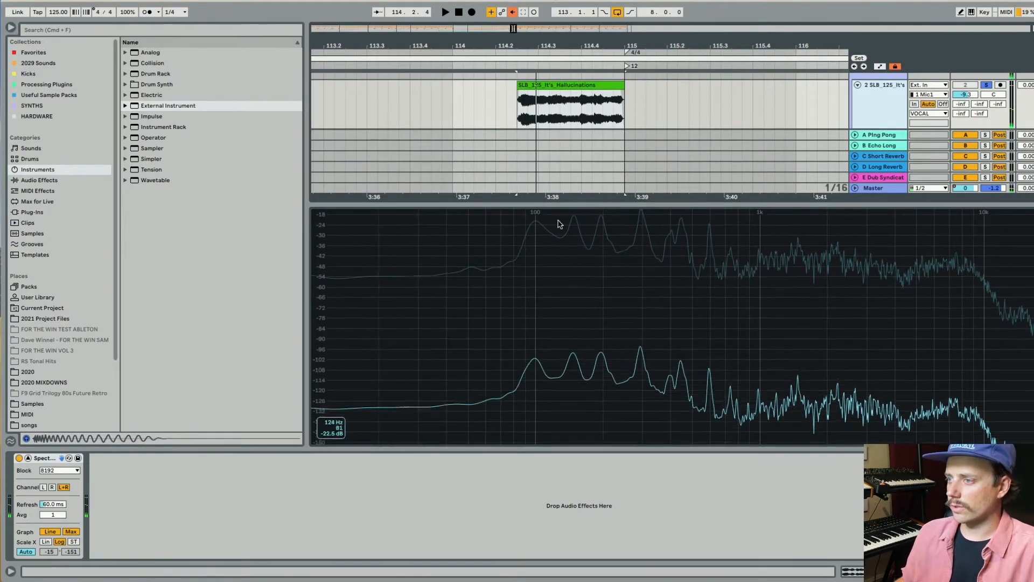
# Step: Transpose the Hallucinations clip to -5 st and re-expand the Spectrum display
pyautogui.click(568, 85)
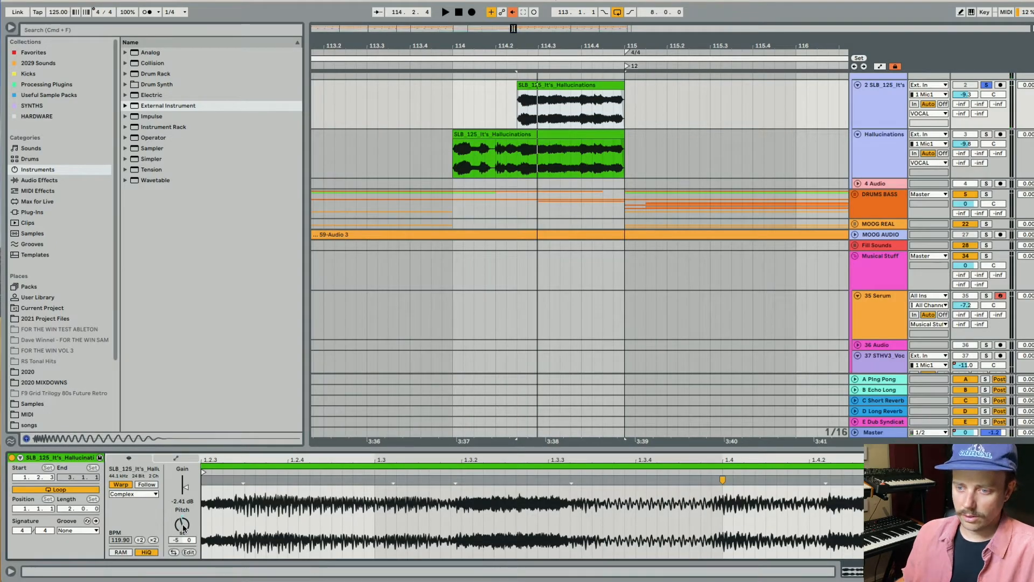
pyautogui.moveTo(182, 524); pyautogui.dragTo(182, 537)
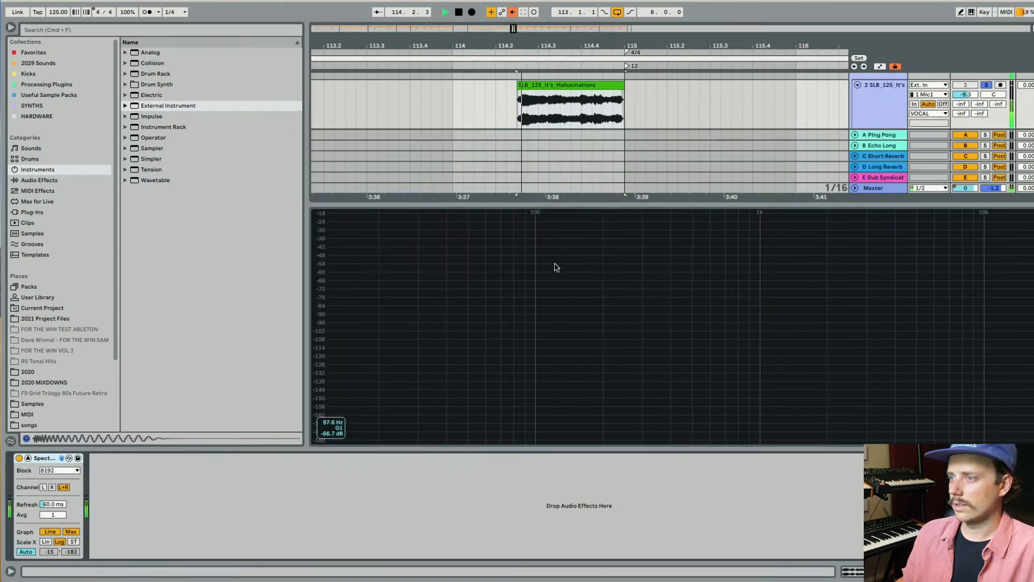
pyautogui.click(444, 13)
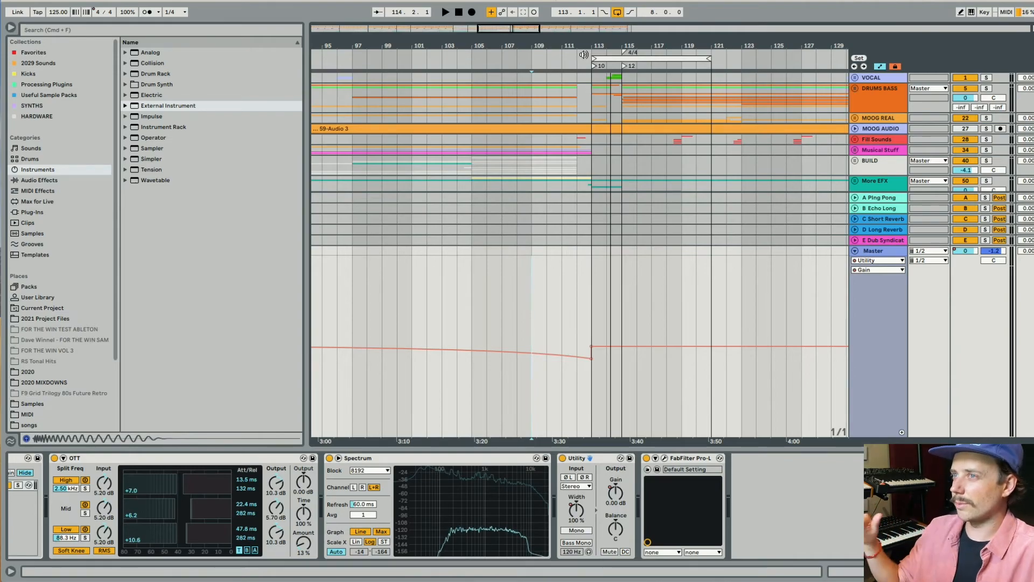
# Step: Open the FabFilter Pro-L window on the Master track to view its default setting
pyautogui.click(665, 458)
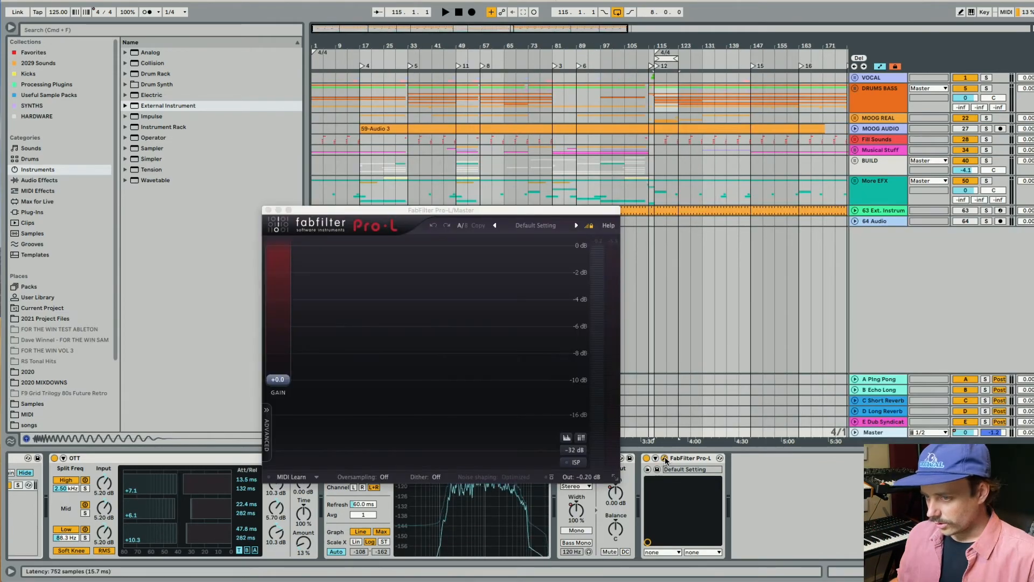